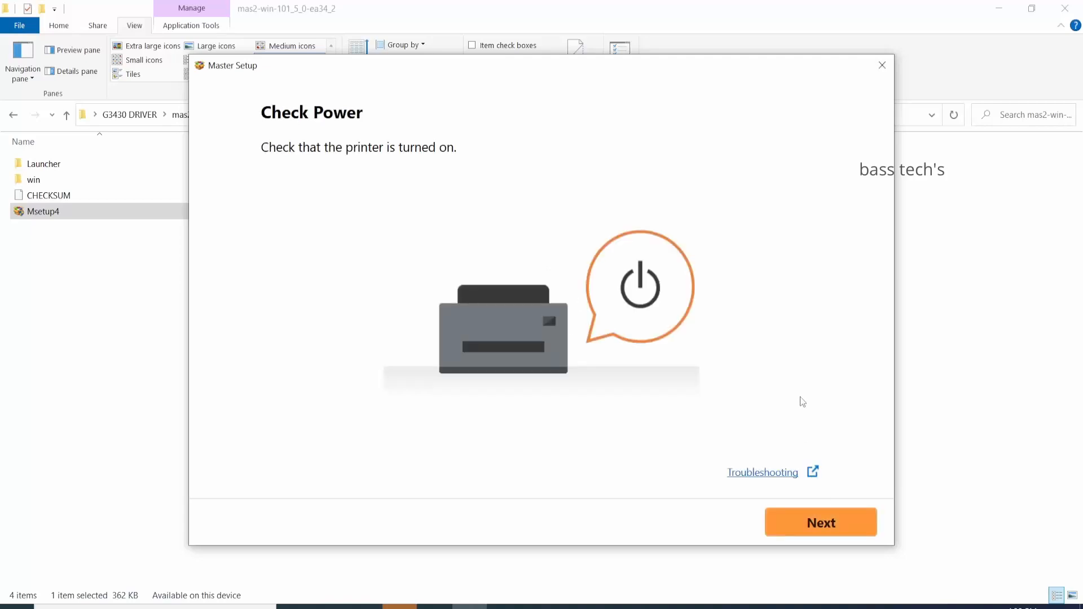
Step: Confirm the printer is powered on so Master Setup searches for and detects the G3430
click(821, 521)
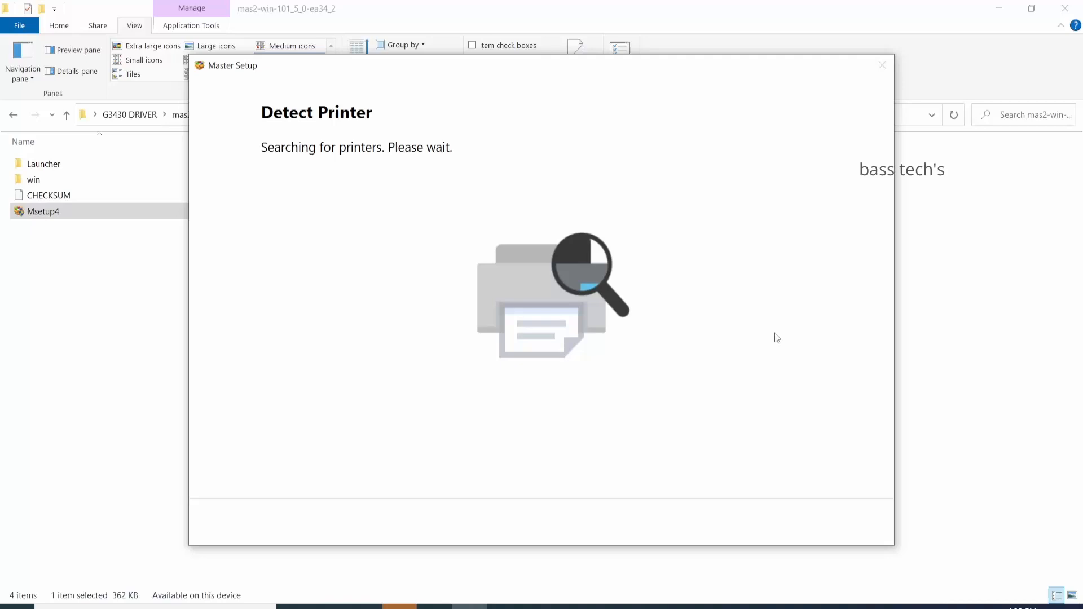
click(541, 455)
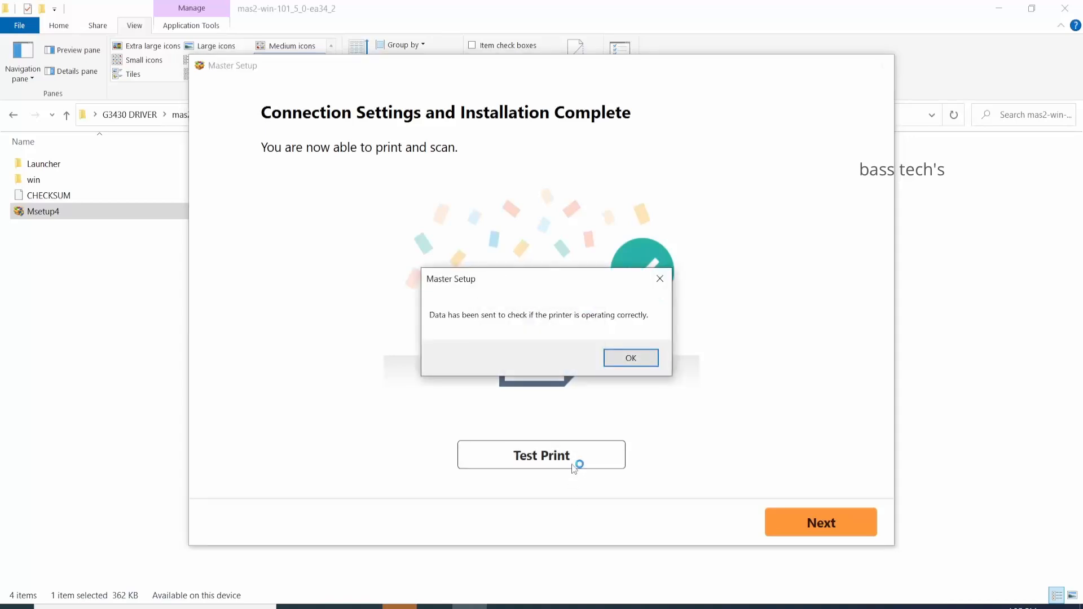